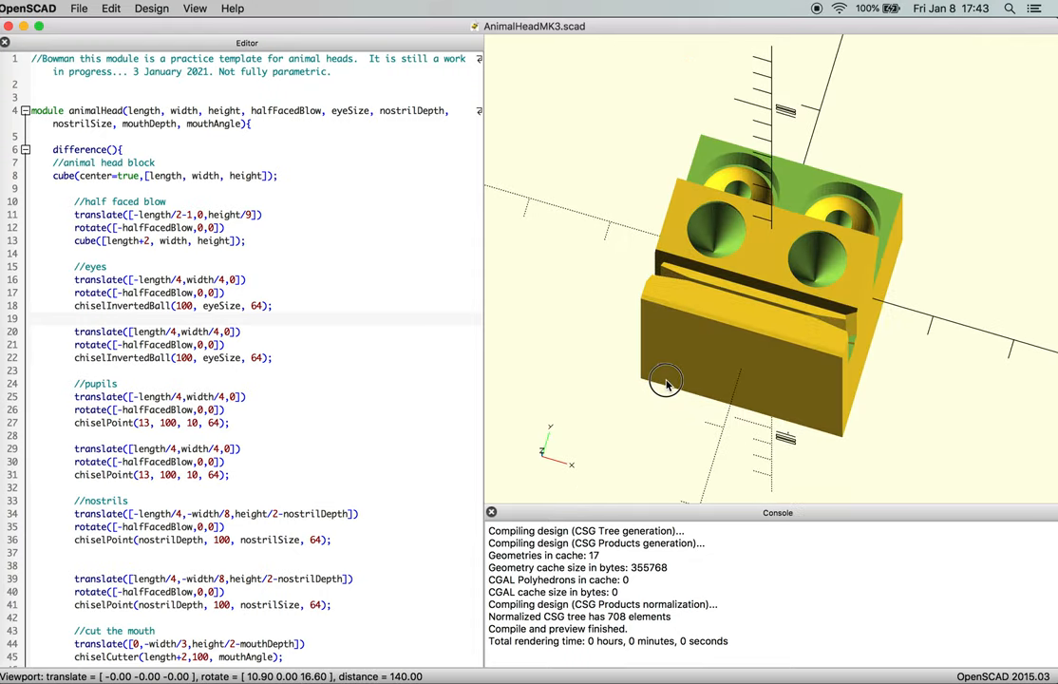
# Orbit the head block to inspect the eye and nostril holes, then scroll to the chiselPoint module
pyautogui.moveTo(664, 380); pyautogui.dragTo(726, 359)
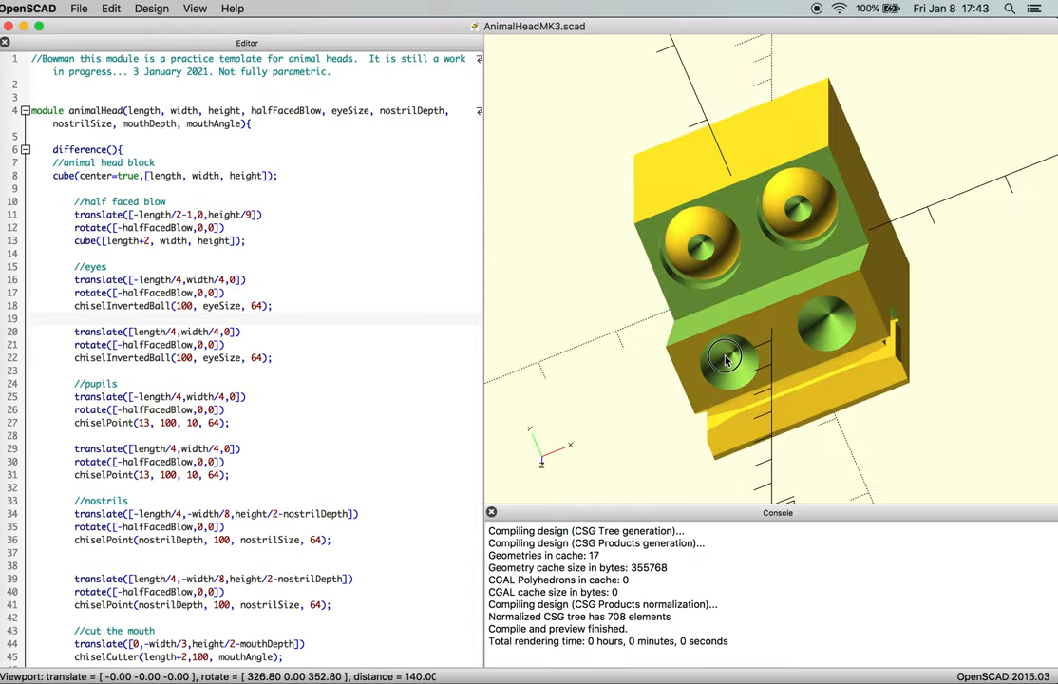
pyautogui.moveTo(726, 359); pyautogui.dragTo(750, 327)
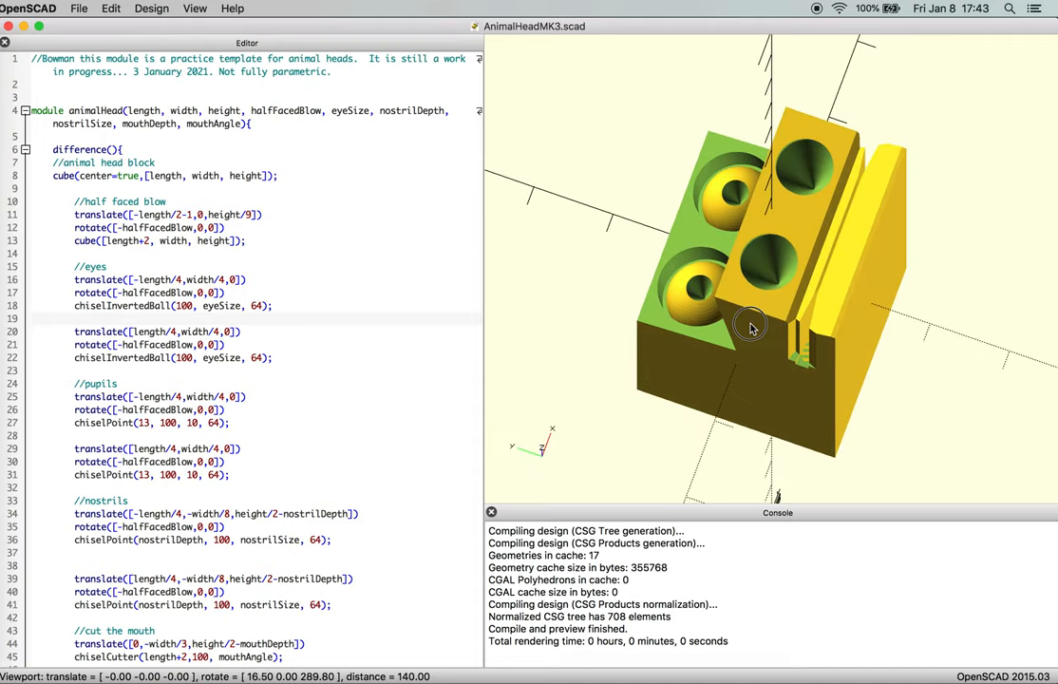
pyautogui.moveTo(750, 327); pyautogui.dragTo(627, 344)
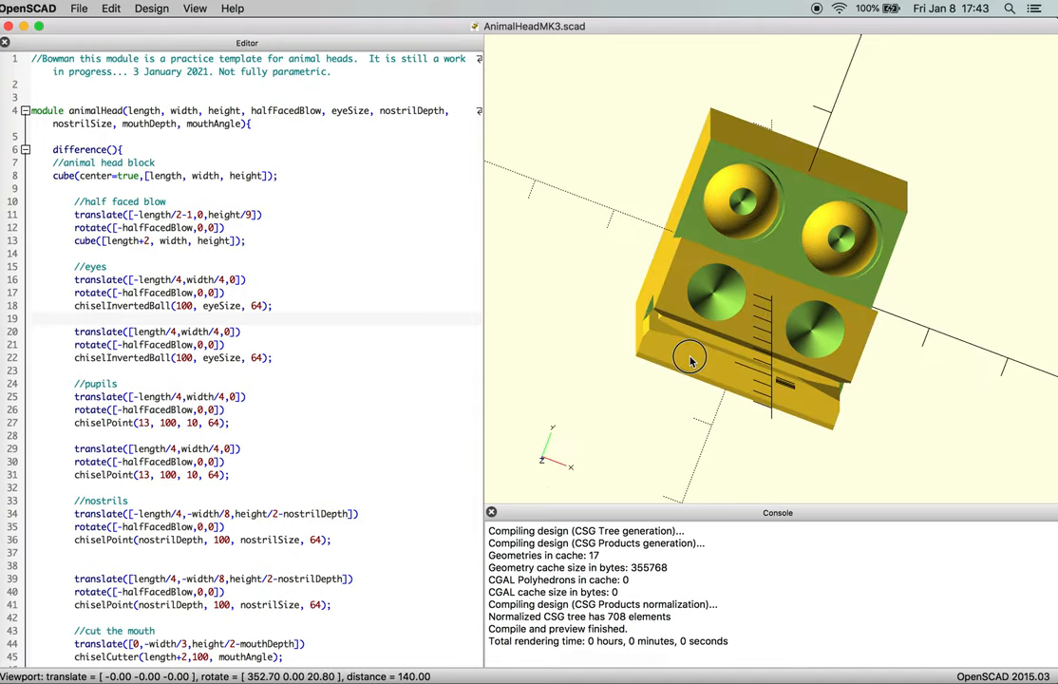
pyautogui.moveTo(692, 359); pyautogui.dragTo(707, 344)
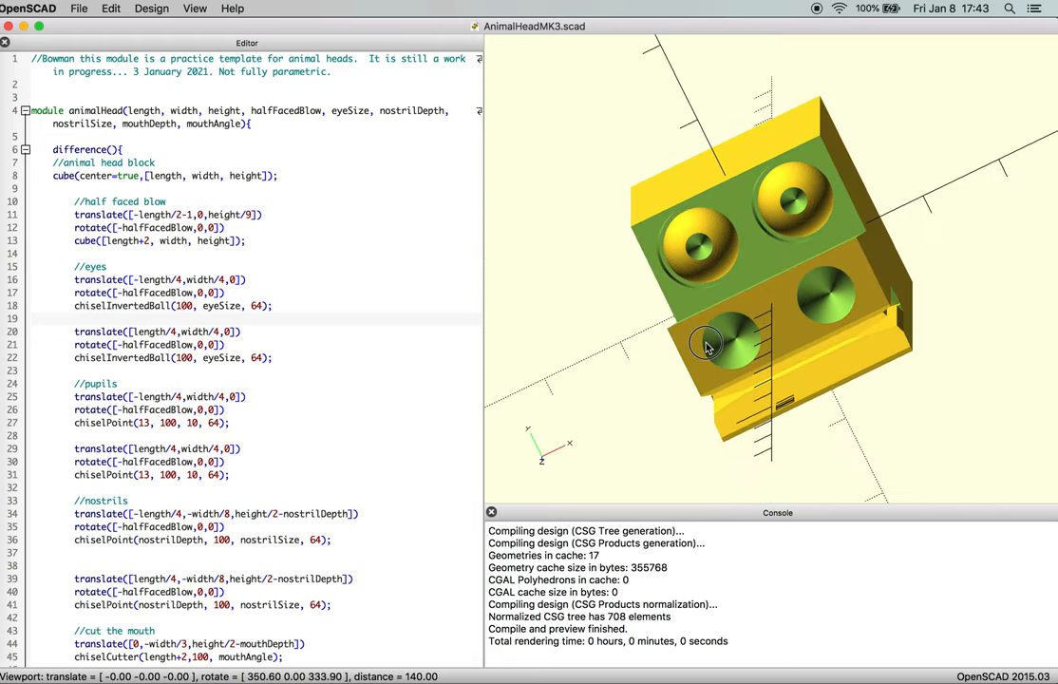
pyautogui.moveTo(707, 346); pyautogui.dragTo(813, 294)
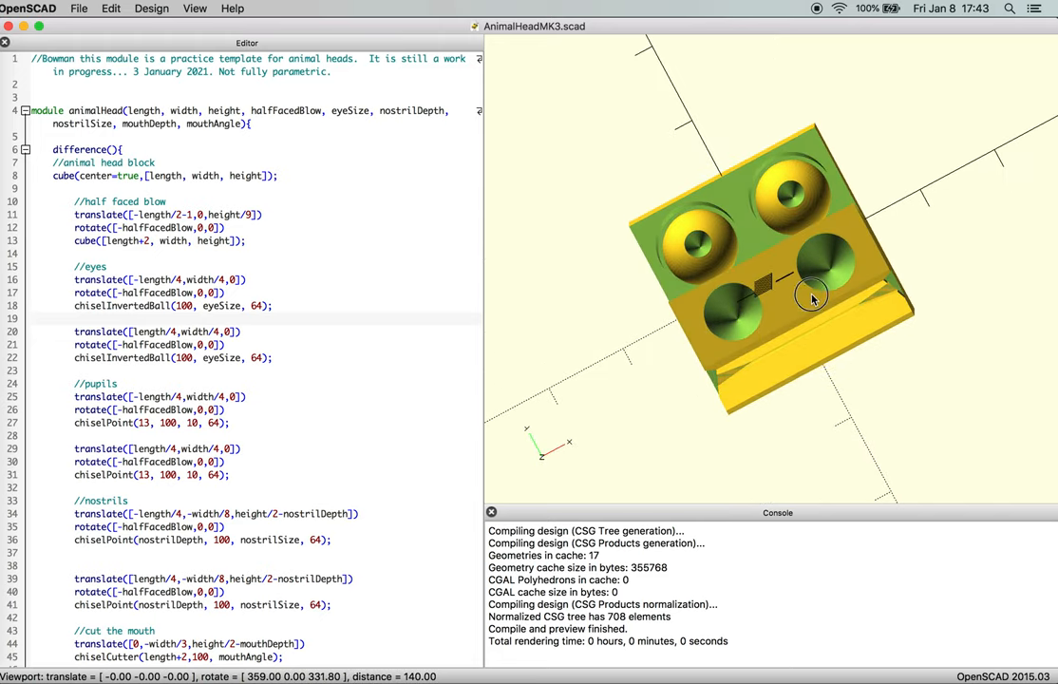
pyautogui.moveTo(813, 294); pyautogui.dragTo(437, 259)
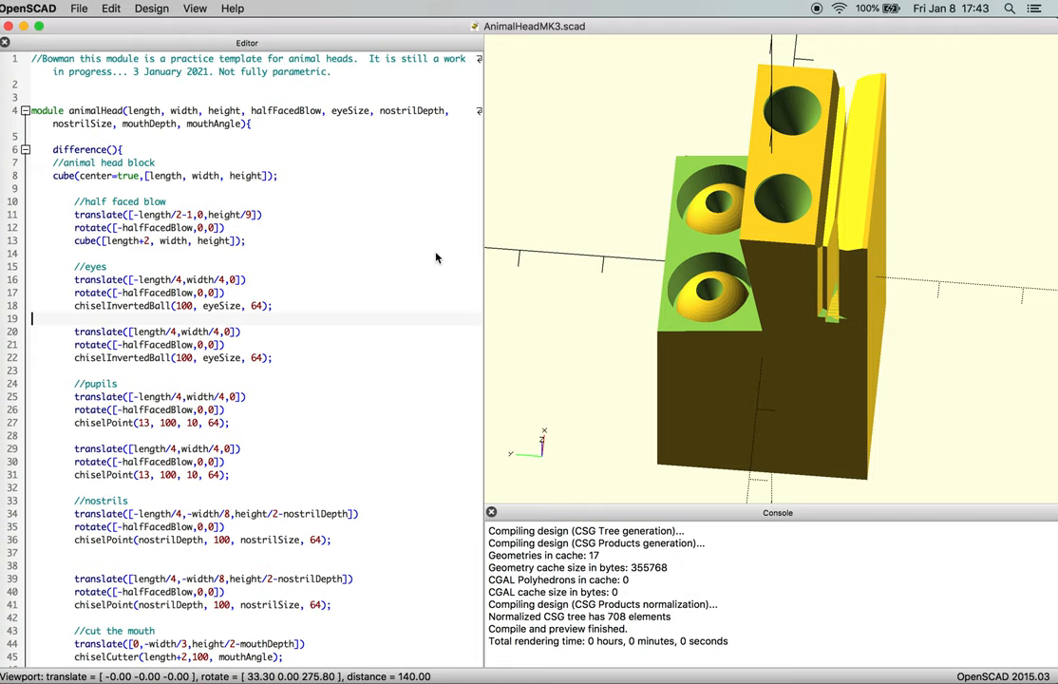
pyautogui.scroll(-3)
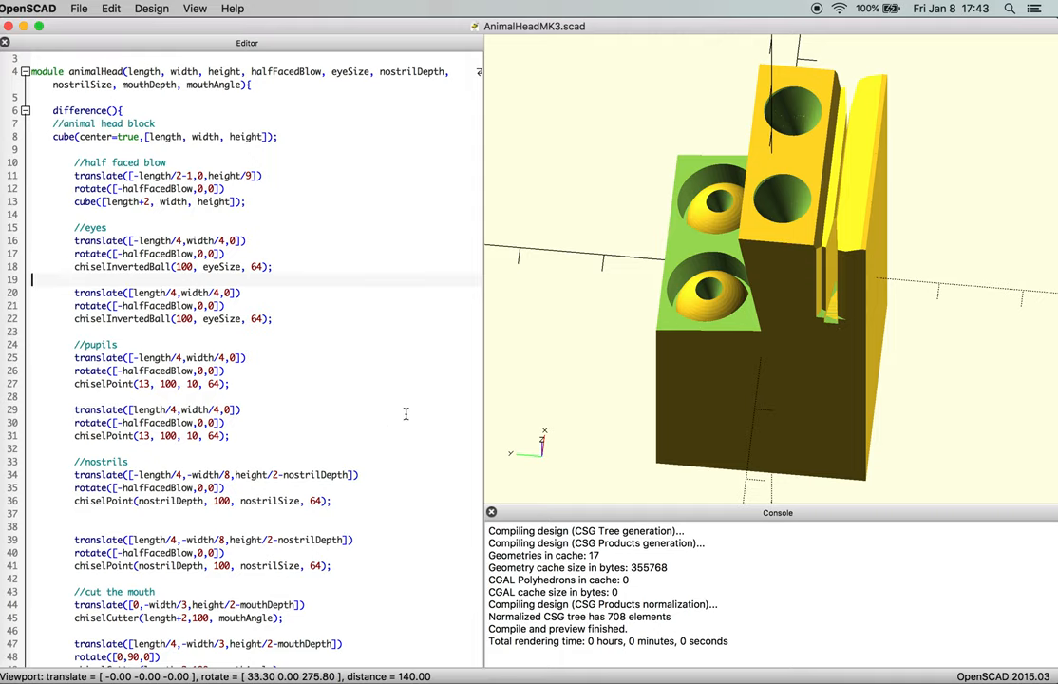
pyautogui.scroll(-3)
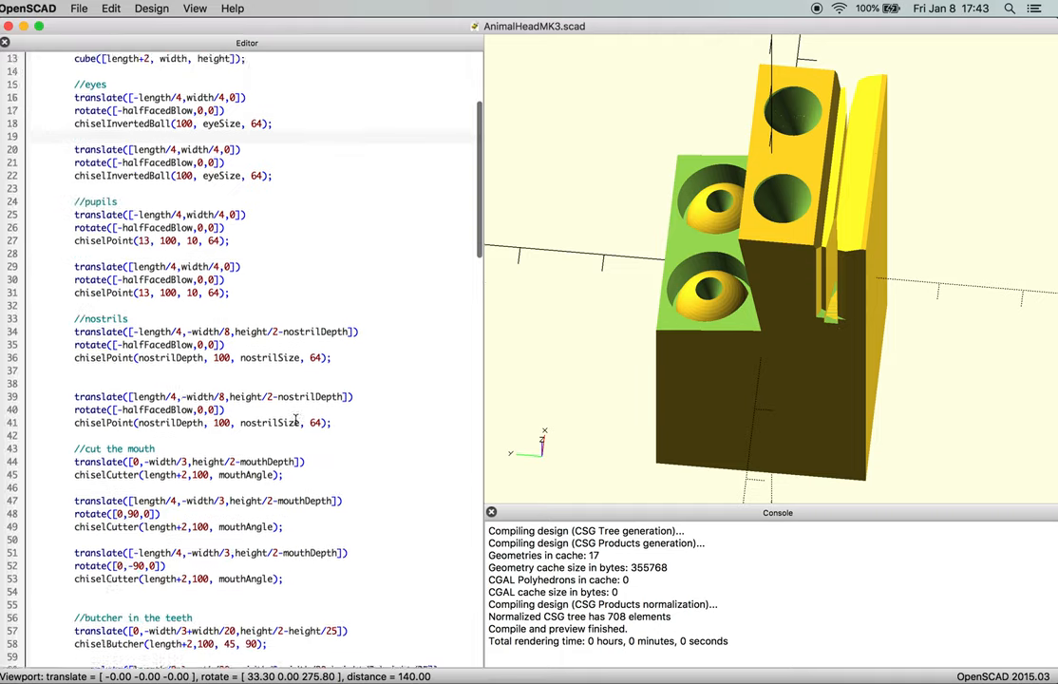
pyautogui.scroll(-3)
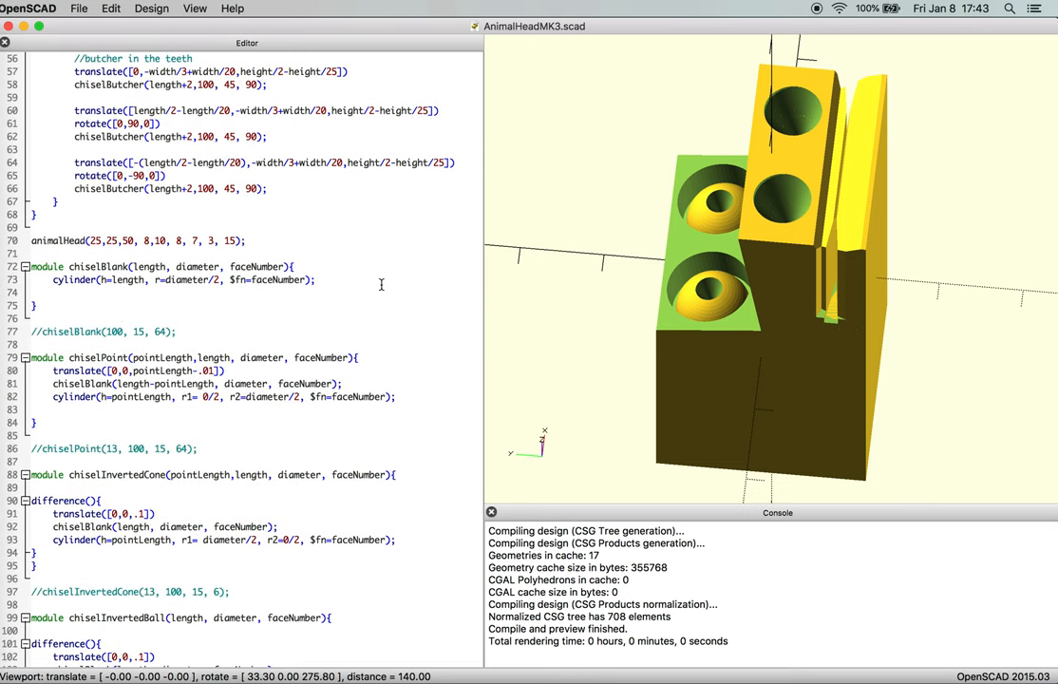
pyautogui.moveTo(792, 136)
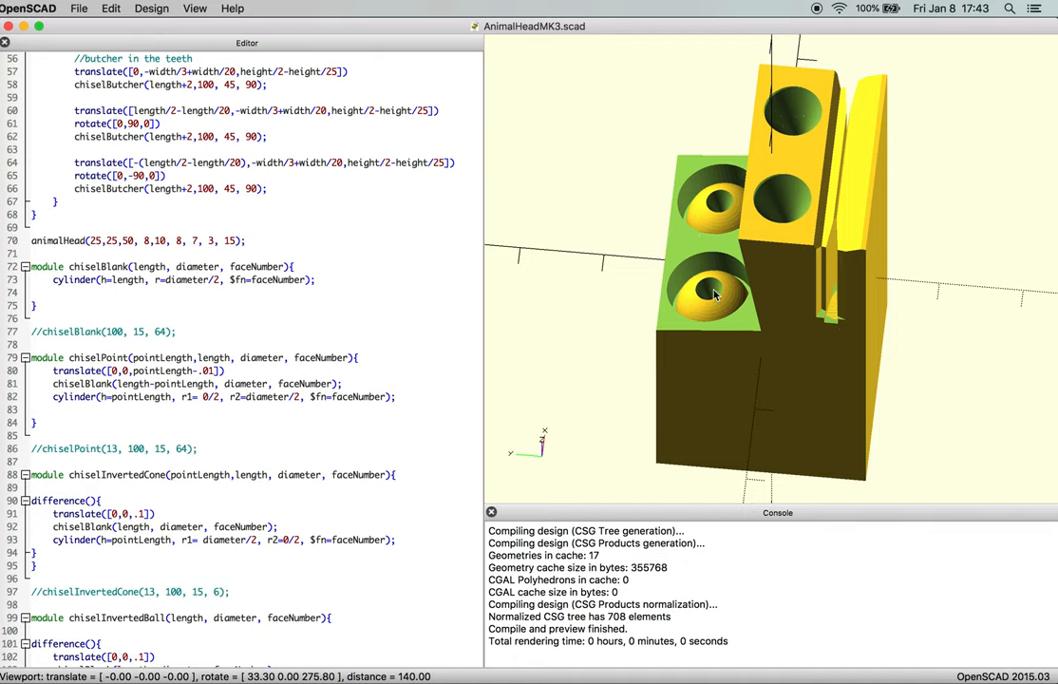
pyautogui.moveTo(247, 349)
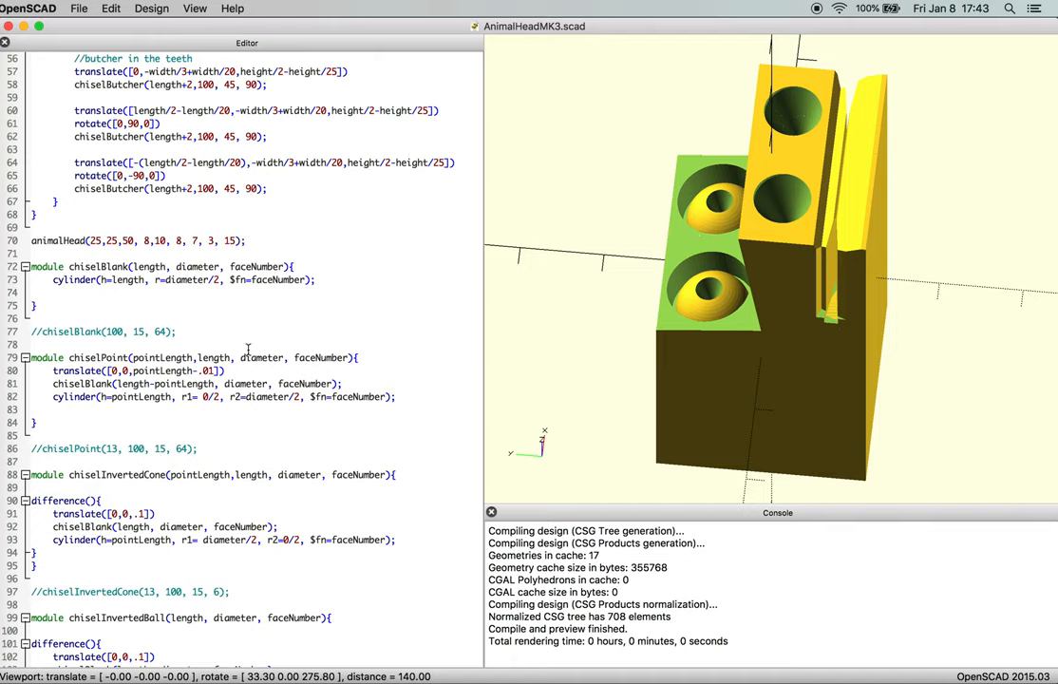
pyautogui.moveTo(59, 373)
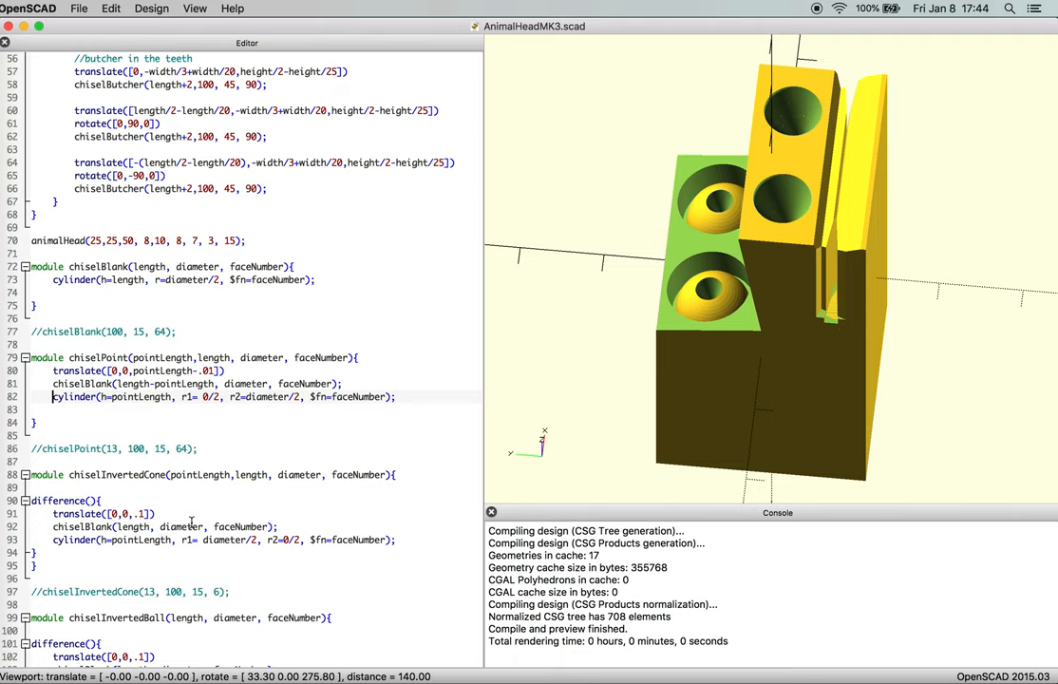
# Mark the chiselPoint cylinder with # and delete its translate and chiselBlank lines
pyautogui.write('#')
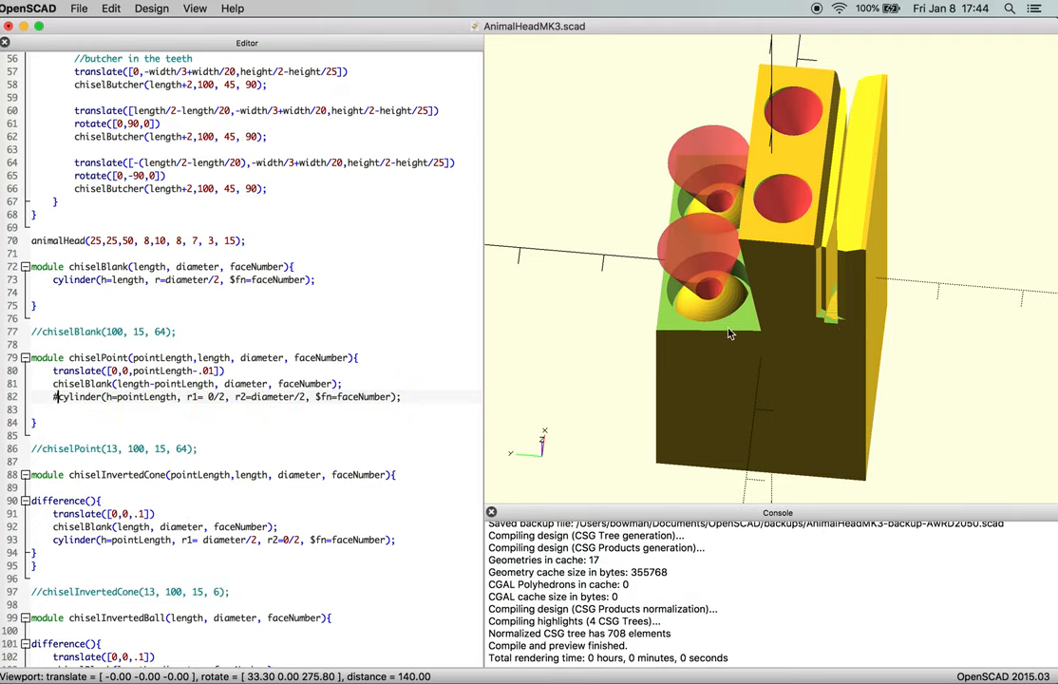
pyautogui.moveTo(726, 333); pyautogui.dragTo(767, 315)
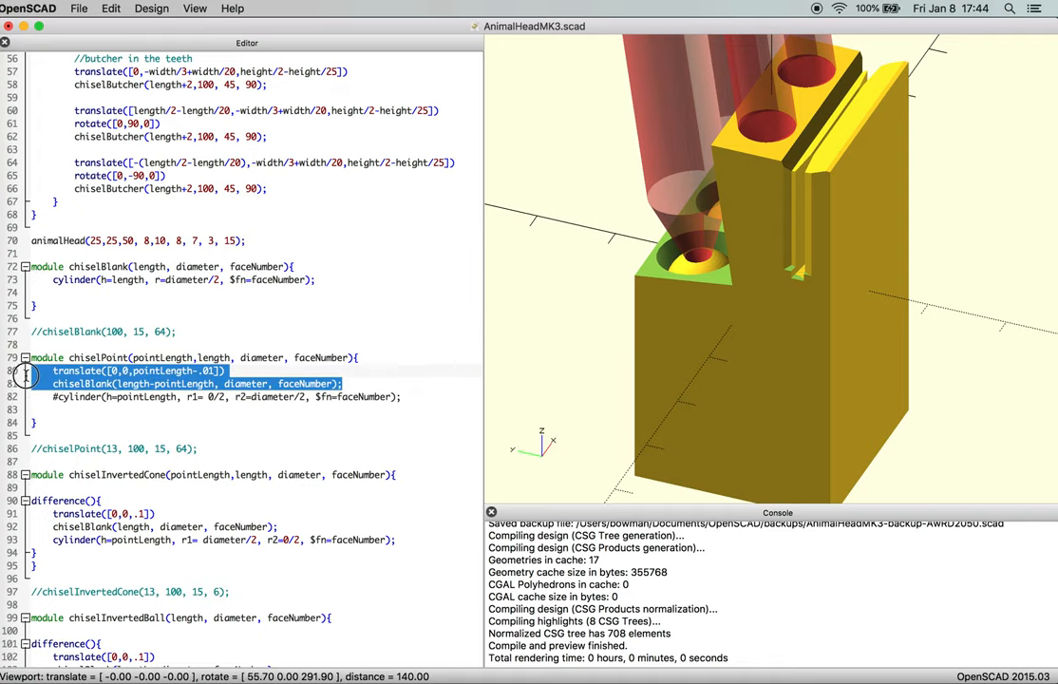
pyautogui.press('Delete')
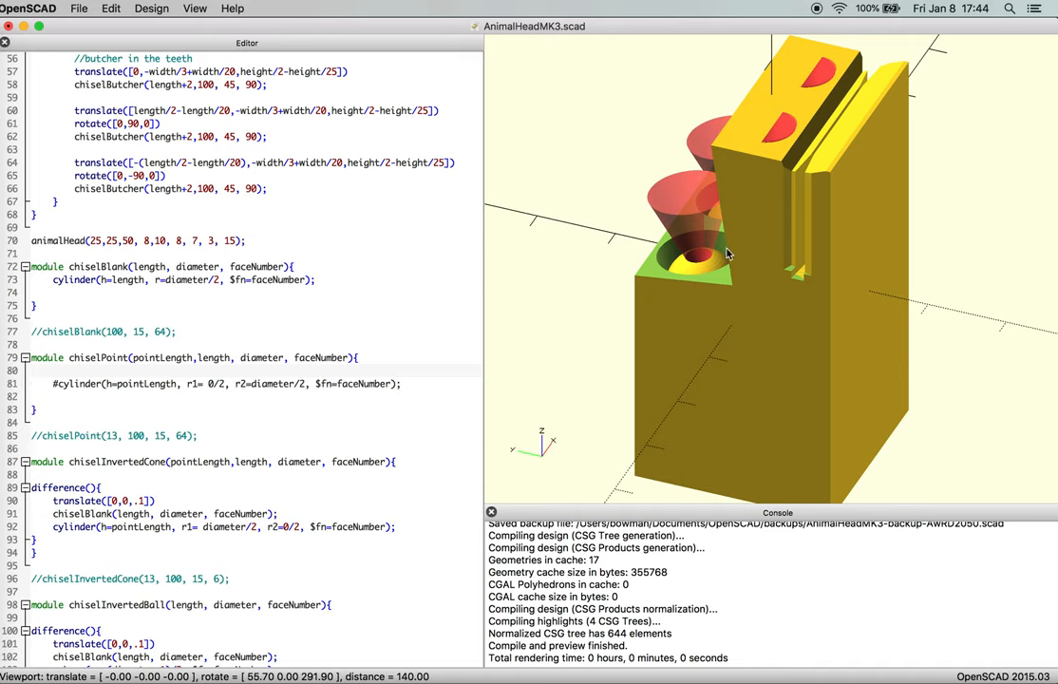
pyautogui.moveTo(725, 255); pyautogui.dragTo(769, 256)
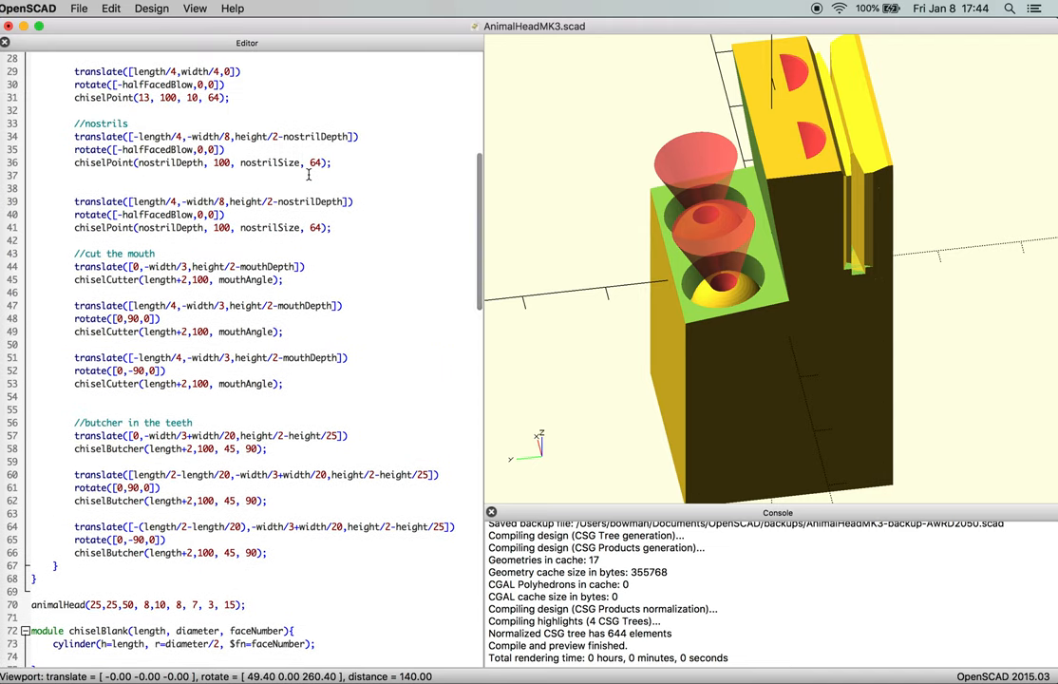
# Append +1 to the nostrilDepth offset in the nostril translate and scroll to the chiselPoint cylinder
pyautogui.click(342, 202)
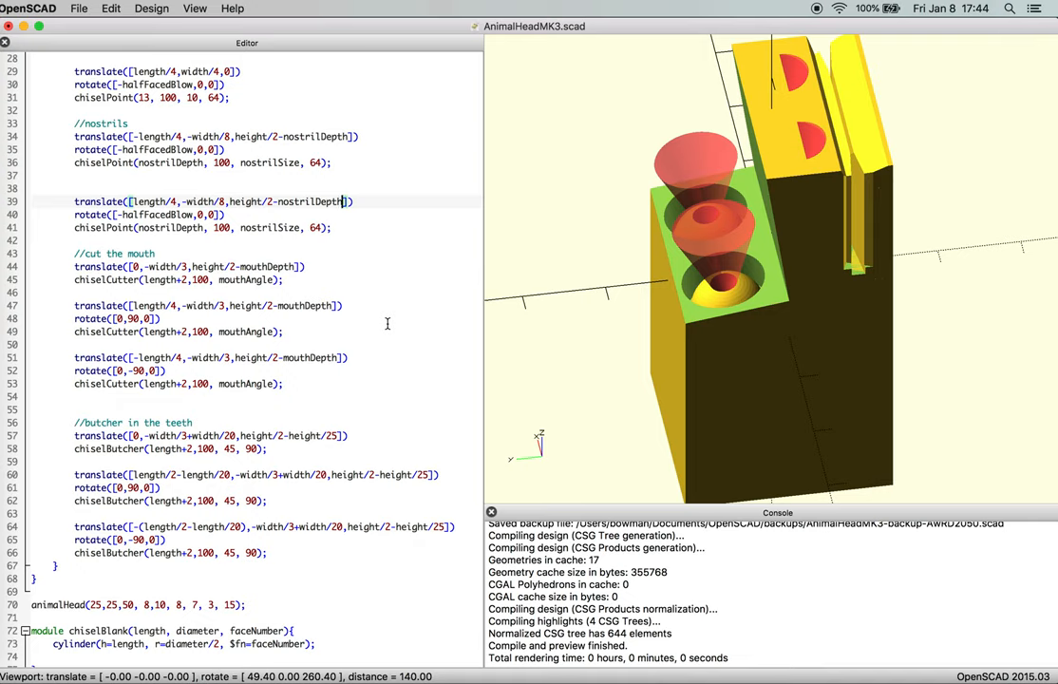
pyautogui.write('+1')
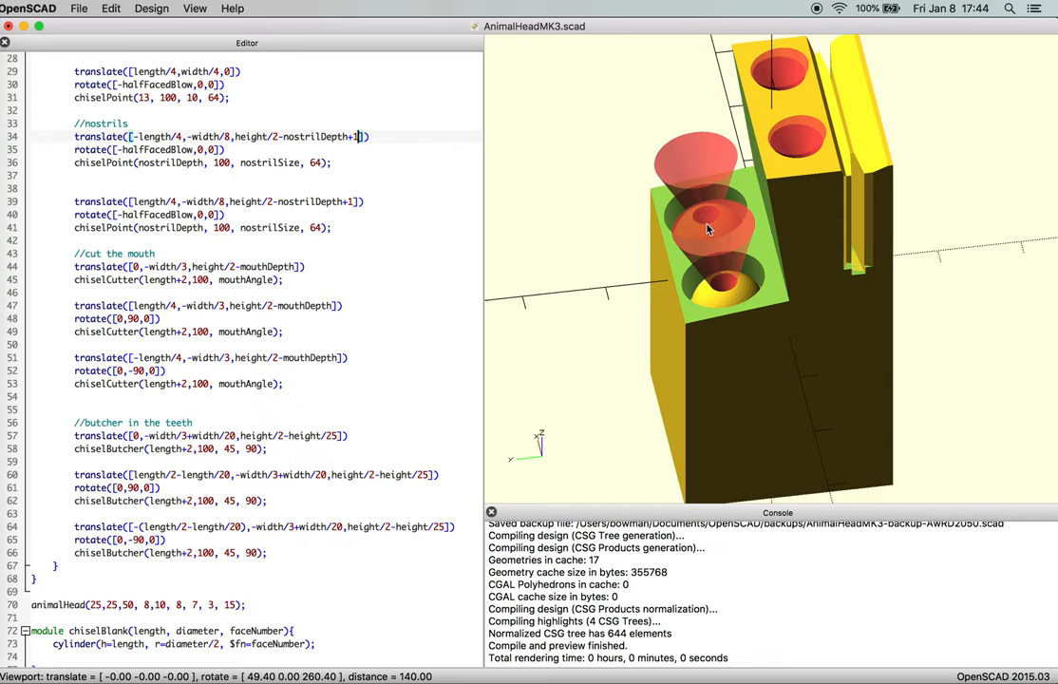
pyautogui.moveTo(399, 422)
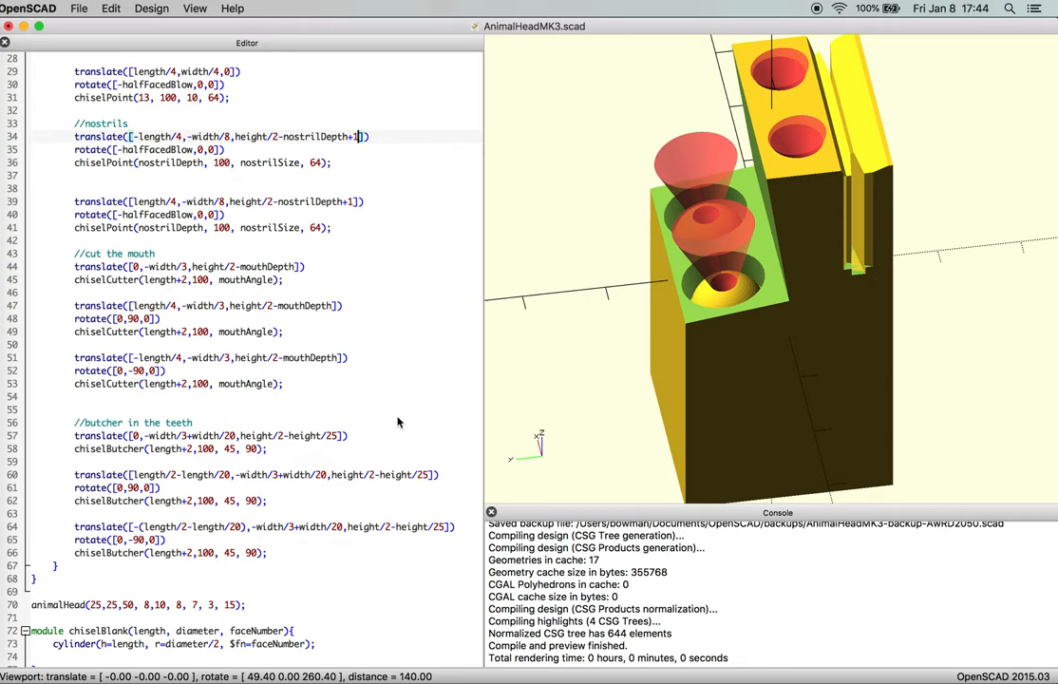
pyautogui.scroll(-3)
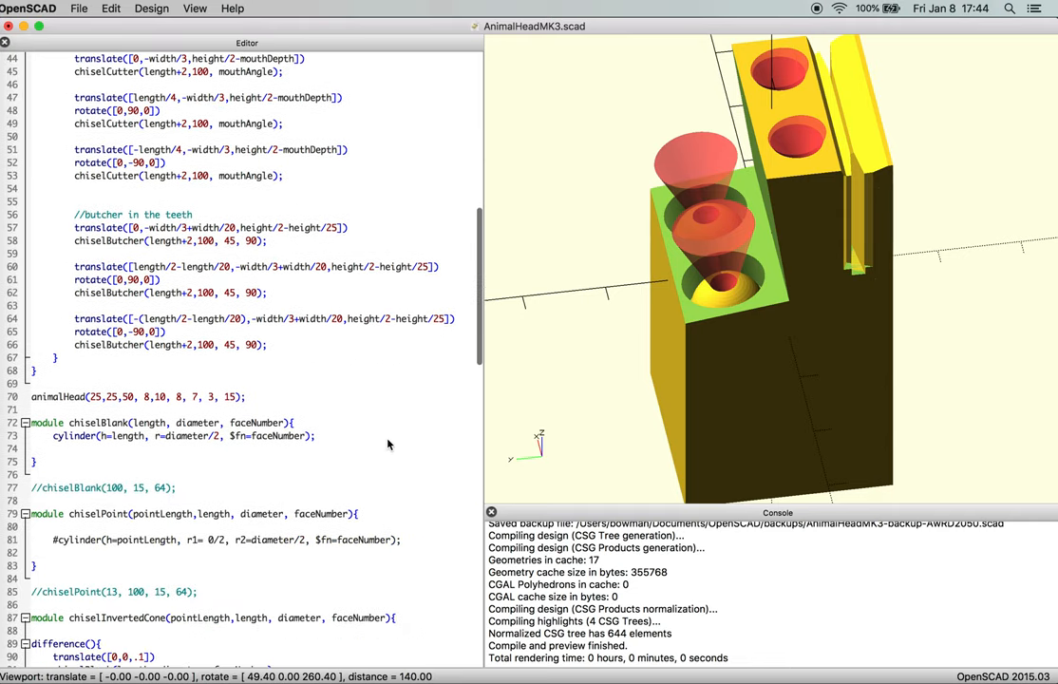
pyautogui.moveTo(60, 543)
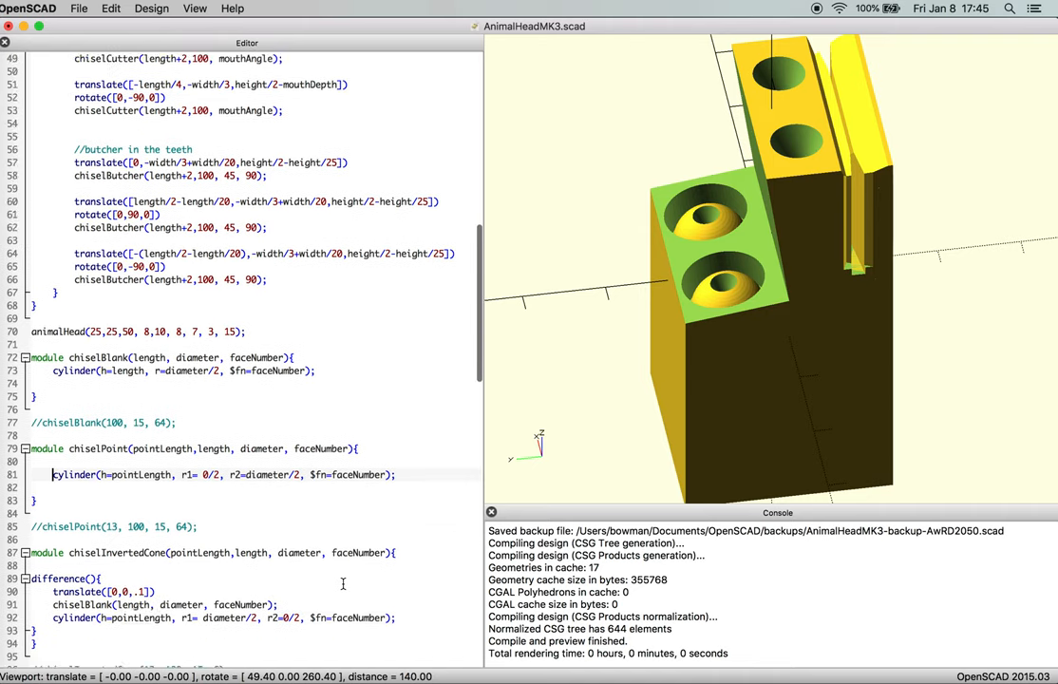
# Inspect the chisel tip and set the chiselInvertedCone translate to [0,0,.1]
pyautogui.scroll(-3)
pyautogui.write('//')
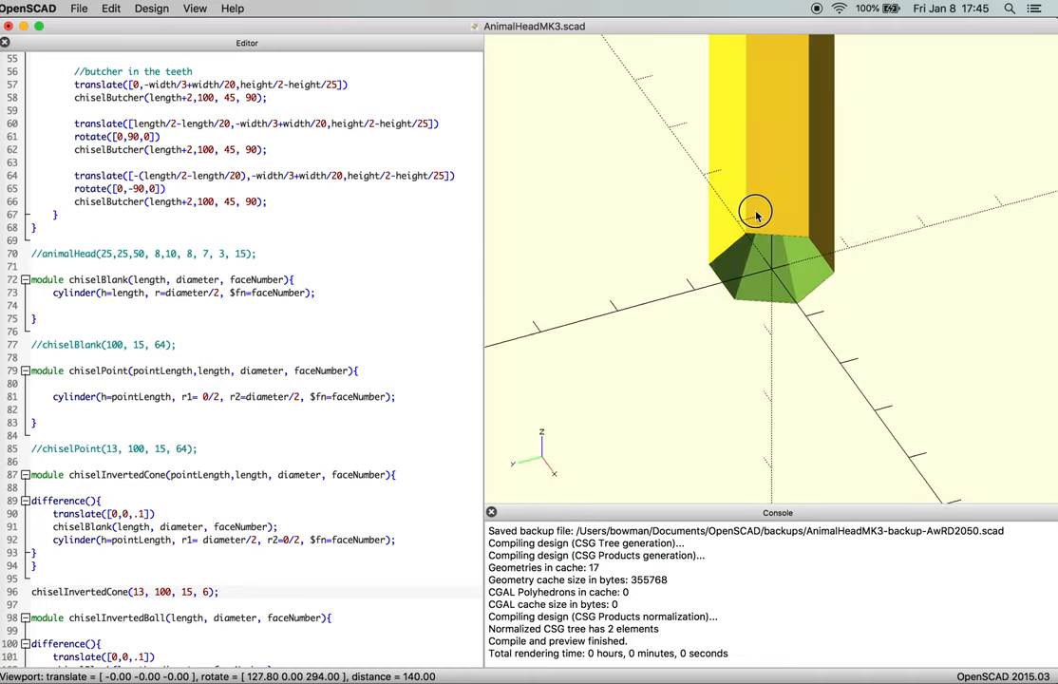
pyautogui.moveTo(756, 211); pyautogui.dragTo(797, 186)
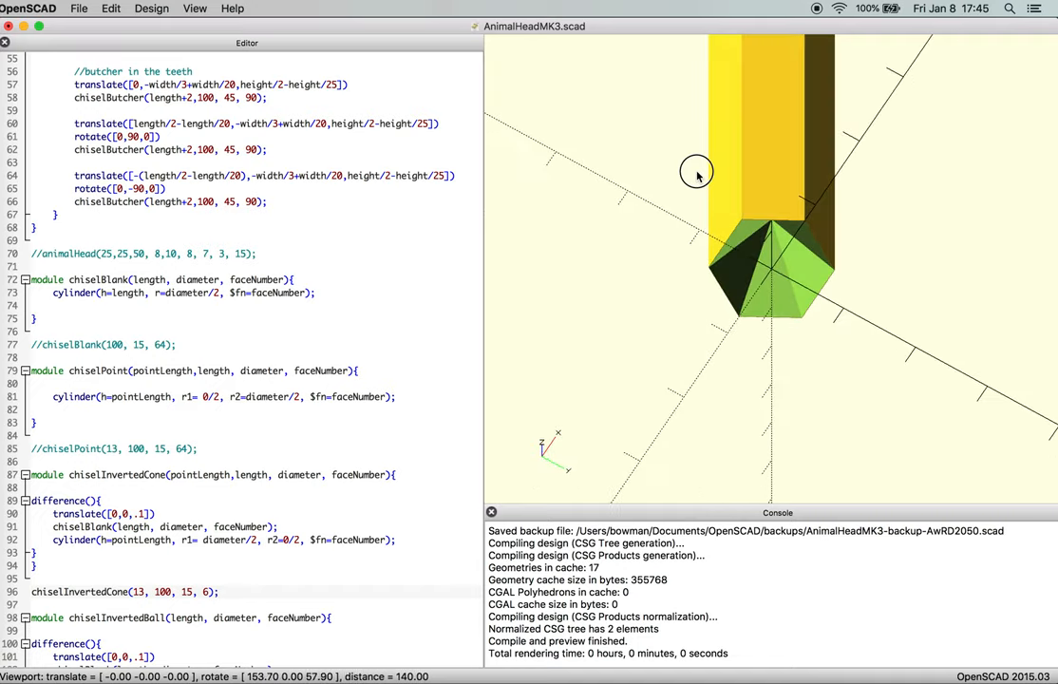
pyautogui.moveTo(695, 174); pyautogui.dragTo(748, 175)
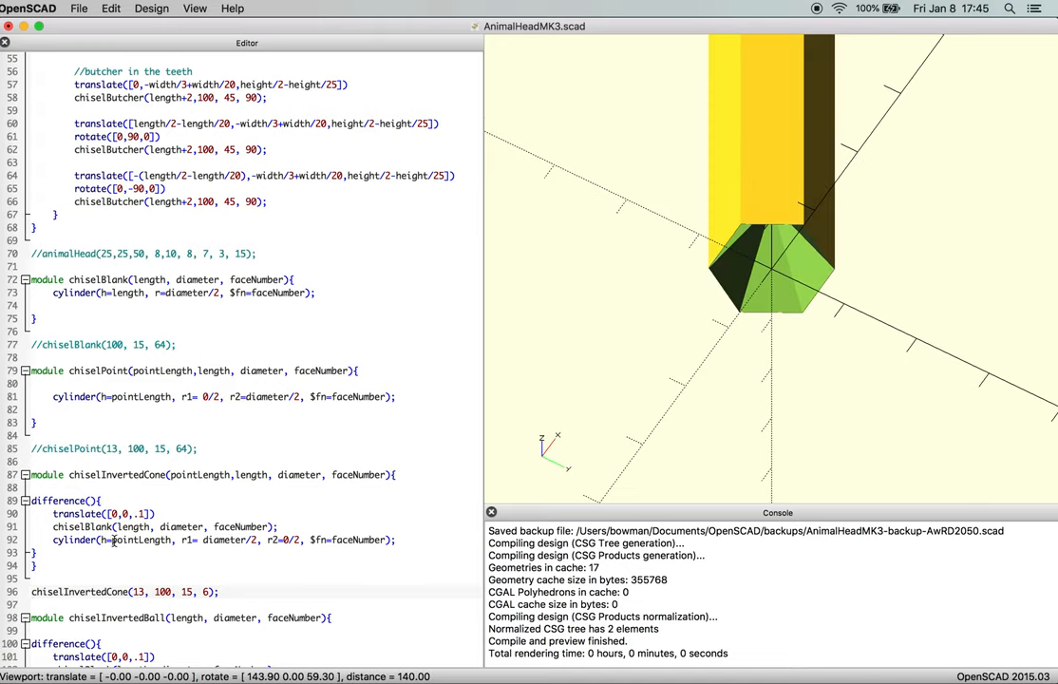
pyautogui.doubleClick(141, 539)
pyautogui.write('0')
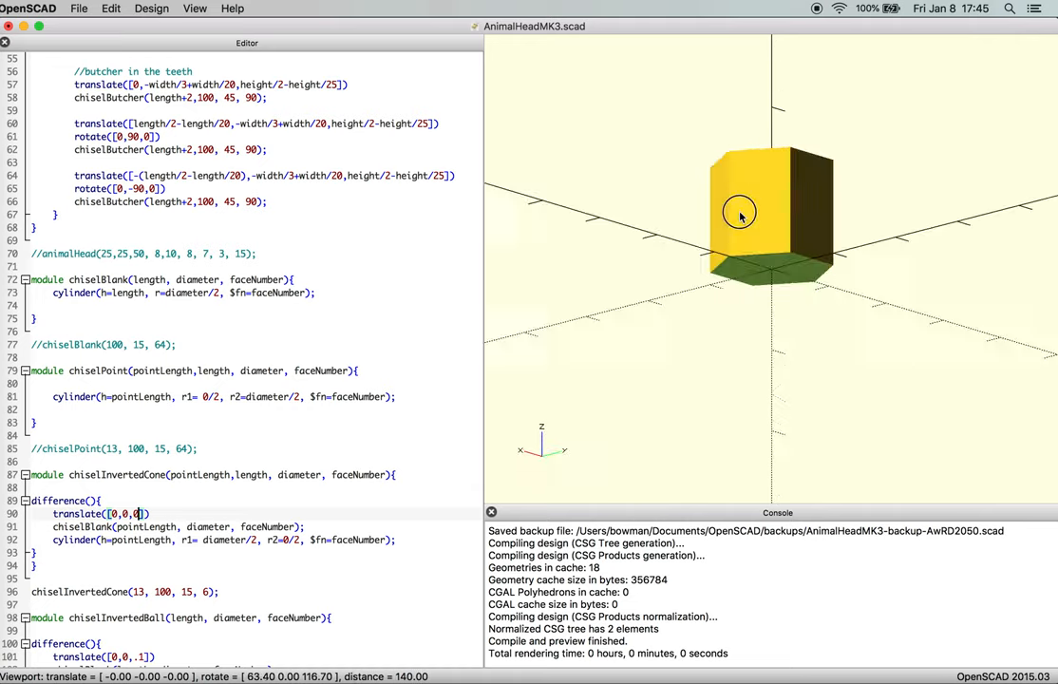
# Check the cone cutter with its blank length pointLength+1 from below
pyautogui.moveTo(741, 213); pyautogui.dragTo(694, 281)
pyautogui.write('+1')
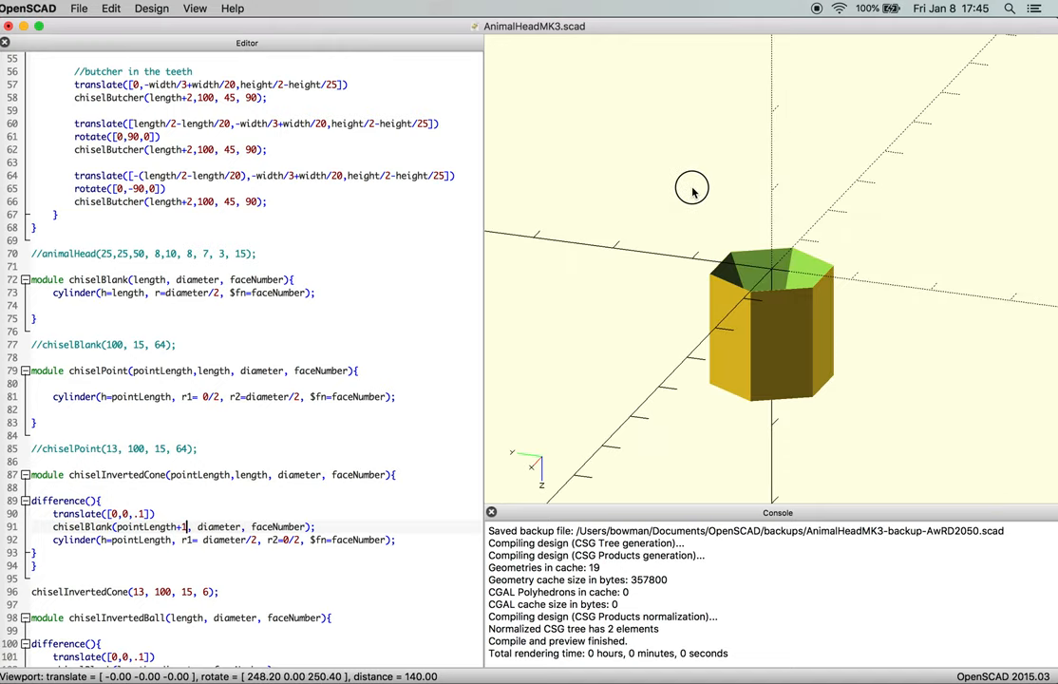
pyautogui.moveTo(691, 188); pyautogui.dragTo(811, 359)
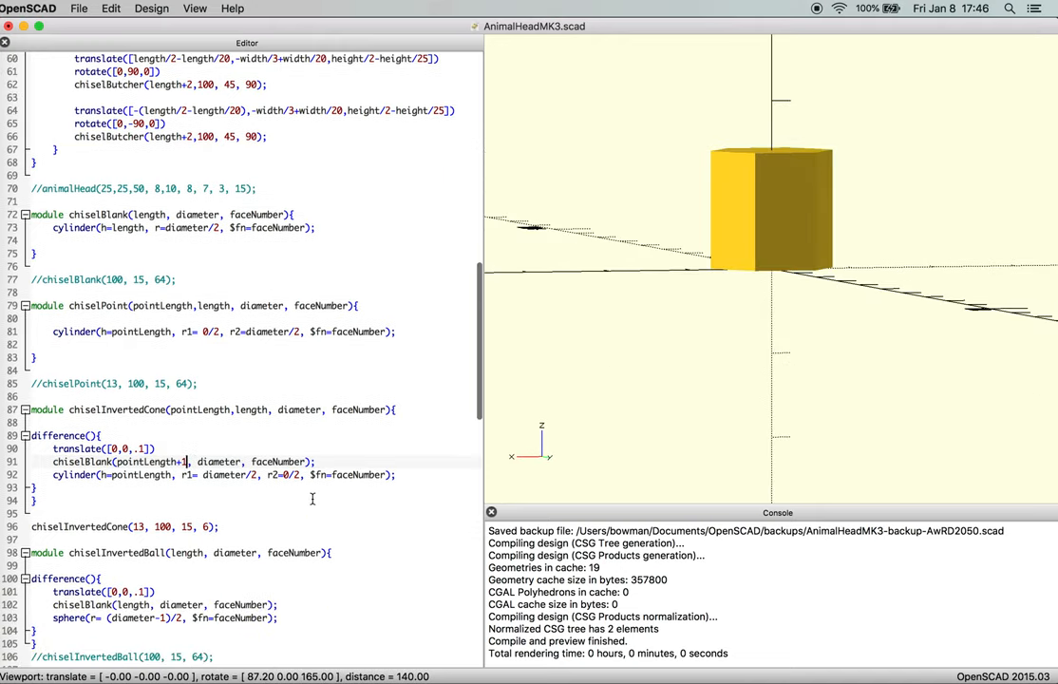
pyautogui.scroll(-3)
pyautogui.write('//')
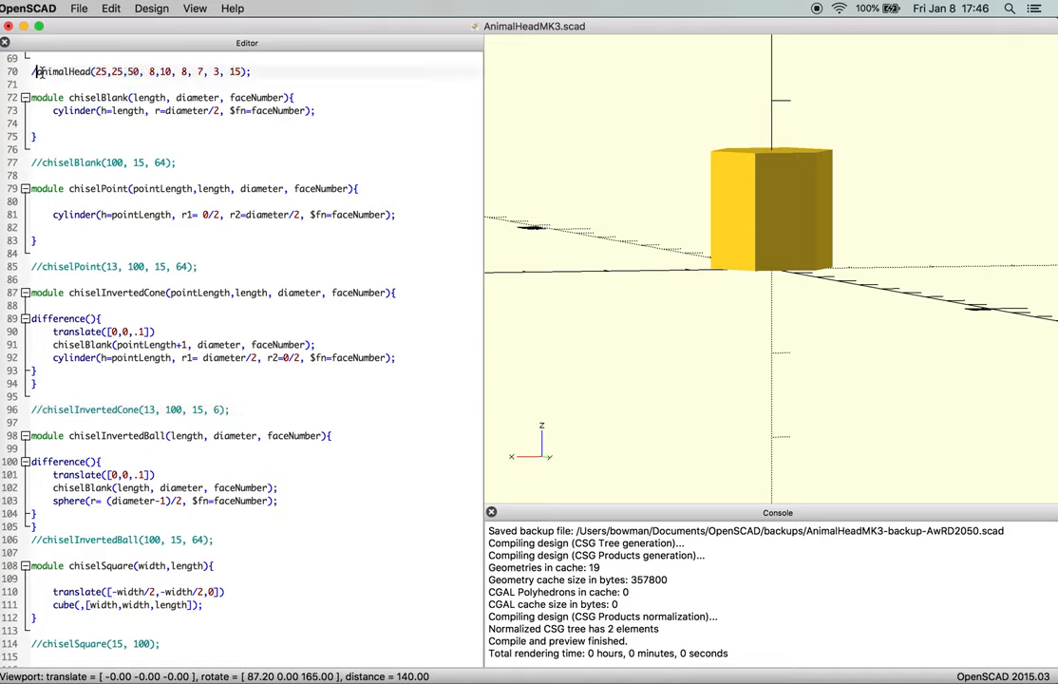
# Preview the full animal head again and orbit to inspect its sockets and cutters
pyautogui.press('F5')
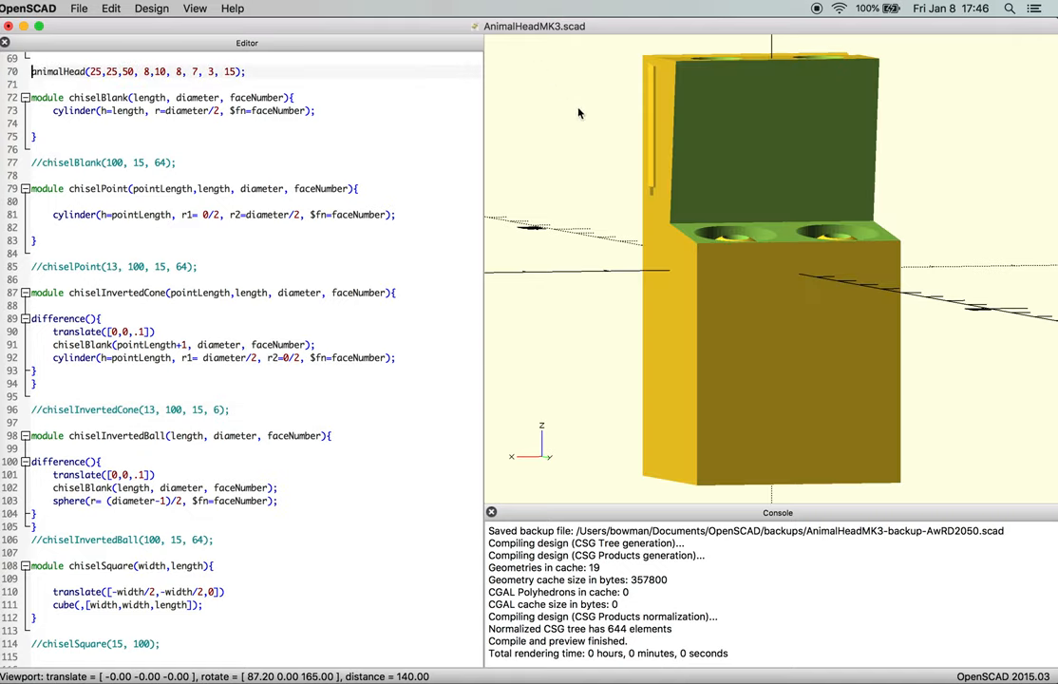
pyautogui.moveTo(579, 114); pyautogui.dragTo(802, 287)
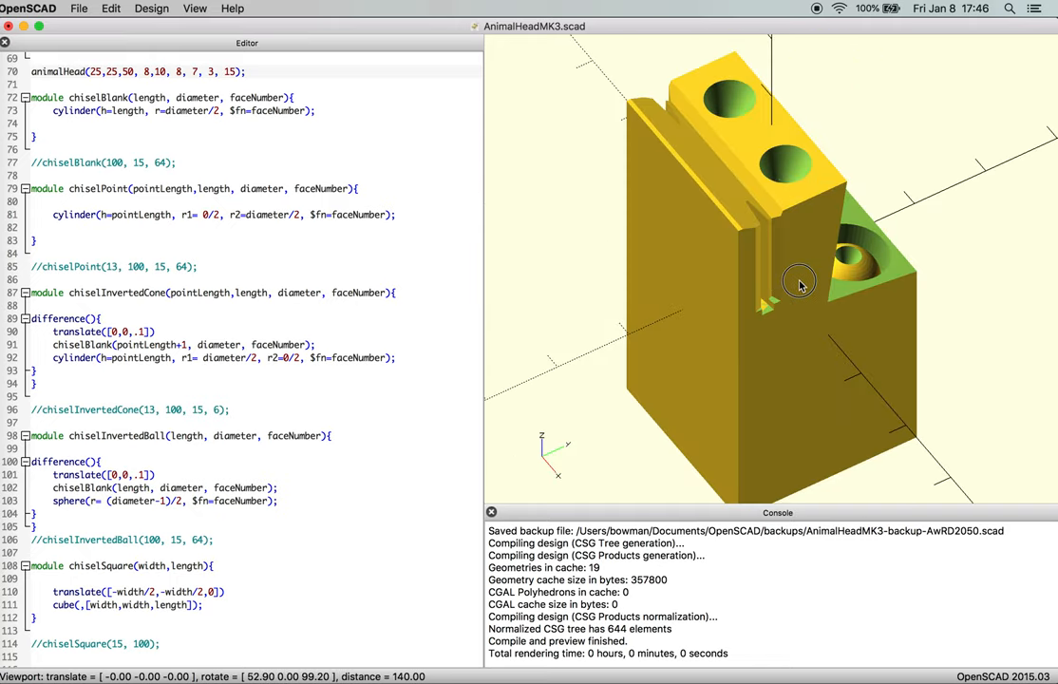
pyautogui.moveTo(798, 287); pyautogui.dragTo(762, 262)
pyautogui.write('#')
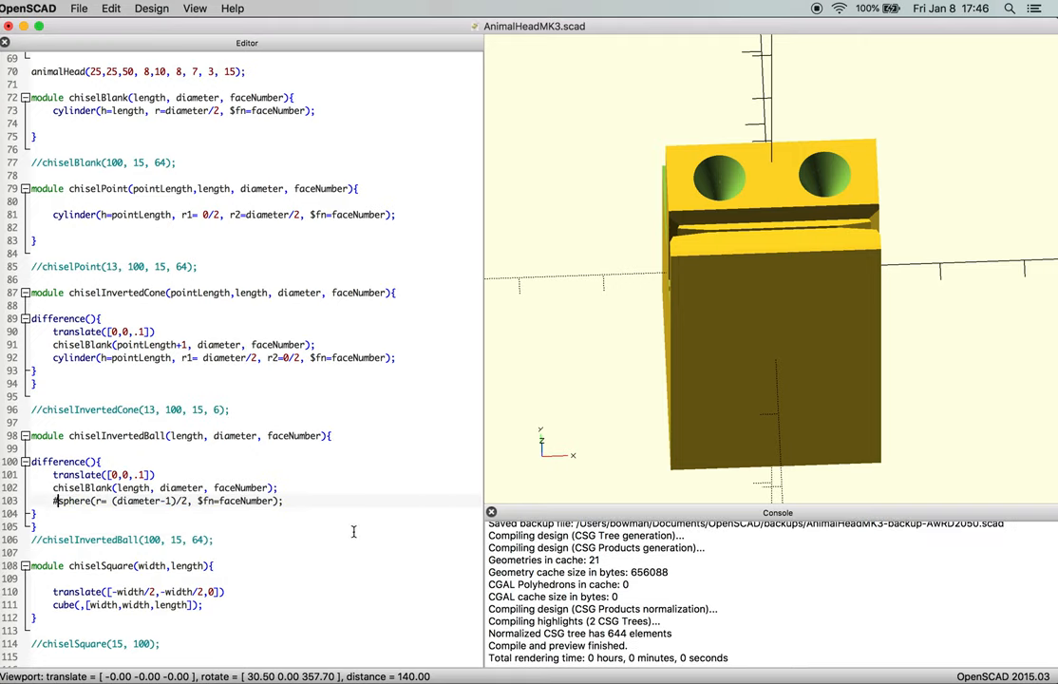
# Replace the chiselInvertedBall blank's length argument with diameter
pyautogui.moveTo(760, 284); pyautogui.dragTo(725, 403)
pyautogui.write('#')
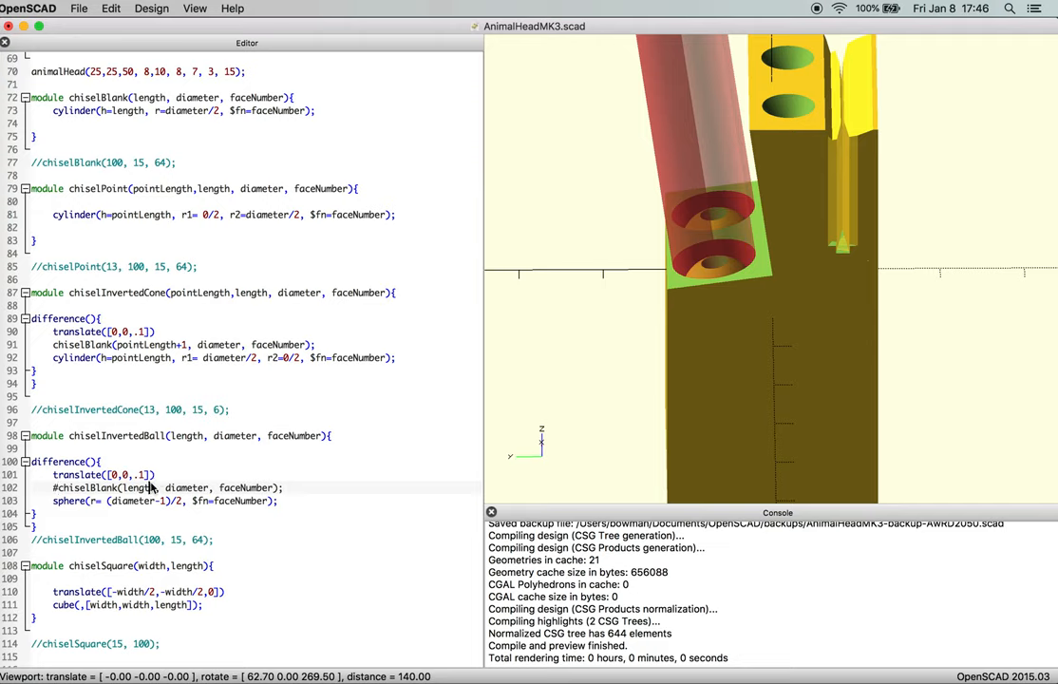
pyautogui.moveTo(169, 530)
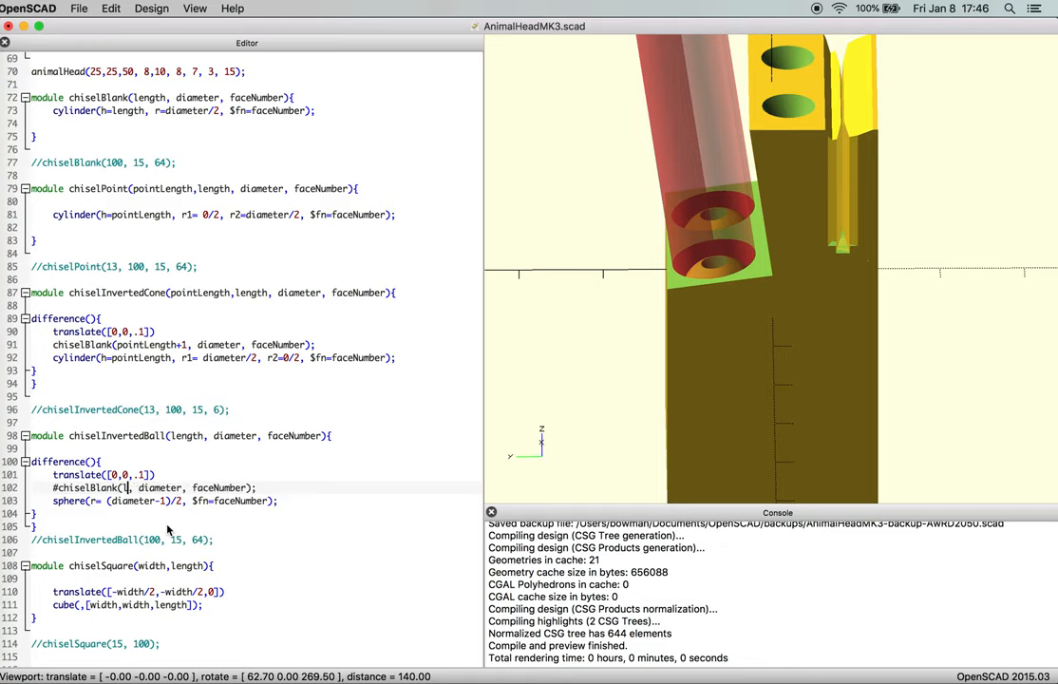
pyautogui.write('dia')
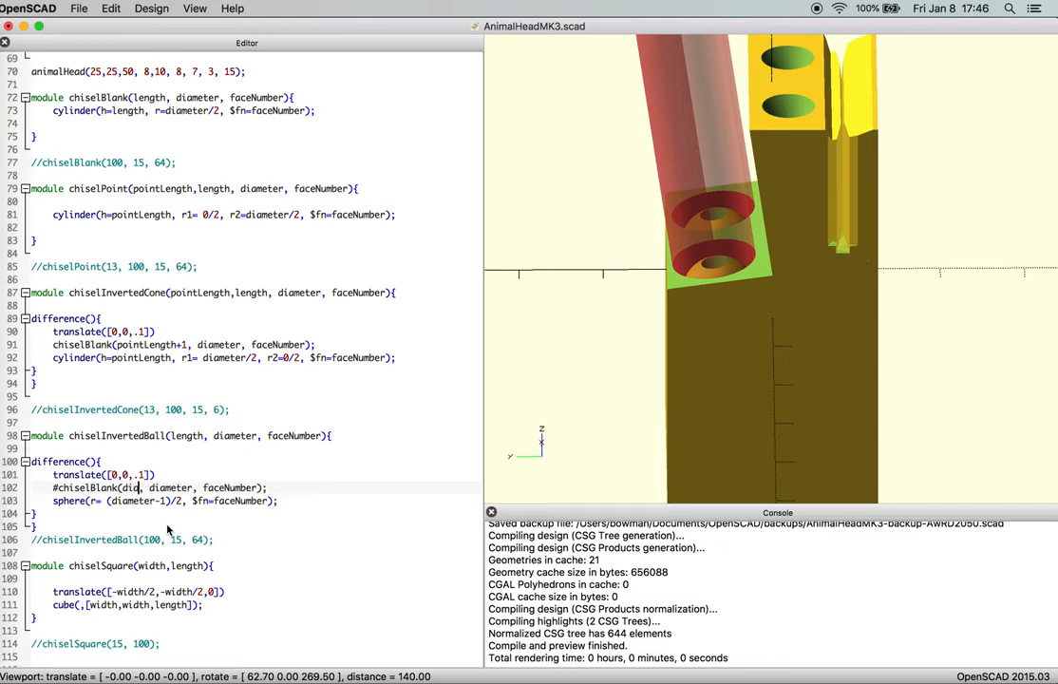
pyautogui.write('diameter,')
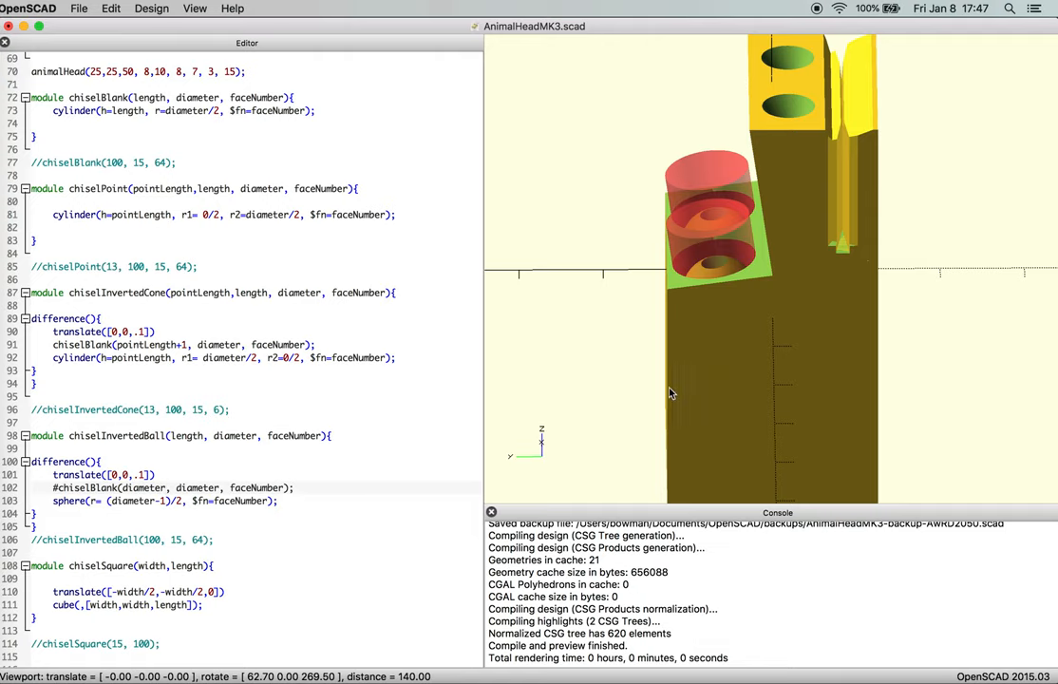
# Orbit the head to verify the shortened ball cutter and rounded eye sockets
pyautogui.moveTo(668, 393); pyautogui.dragTo(756, 361)
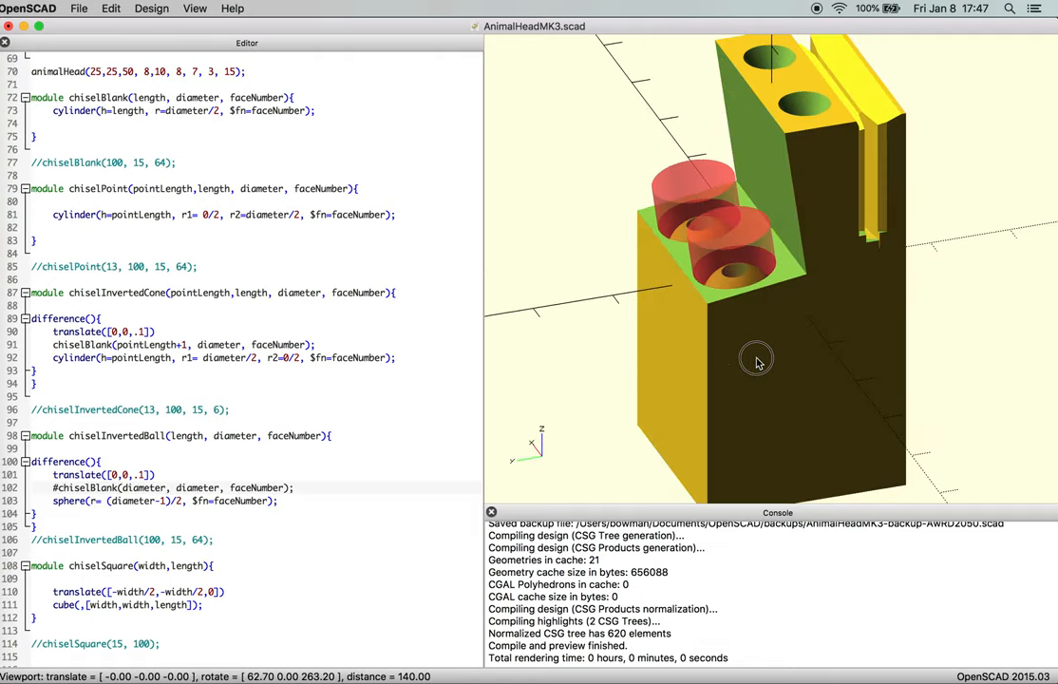
pyautogui.moveTo(756, 359); pyautogui.dragTo(714, 345)
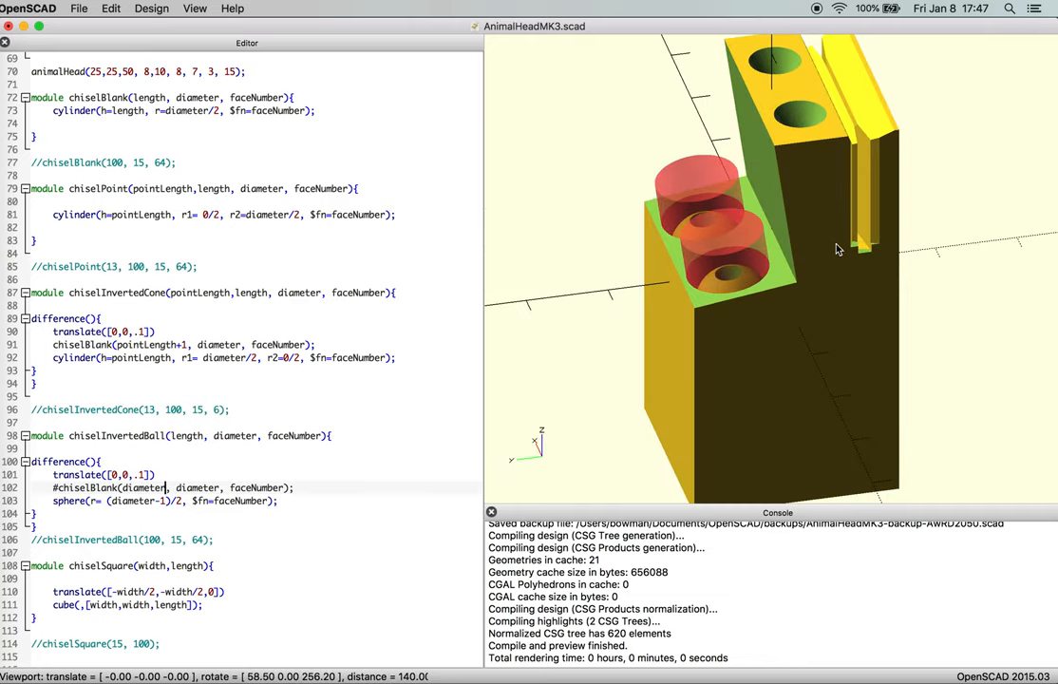
pyautogui.moveTo(836, 248); pyautogui.dragTo(839, 251)
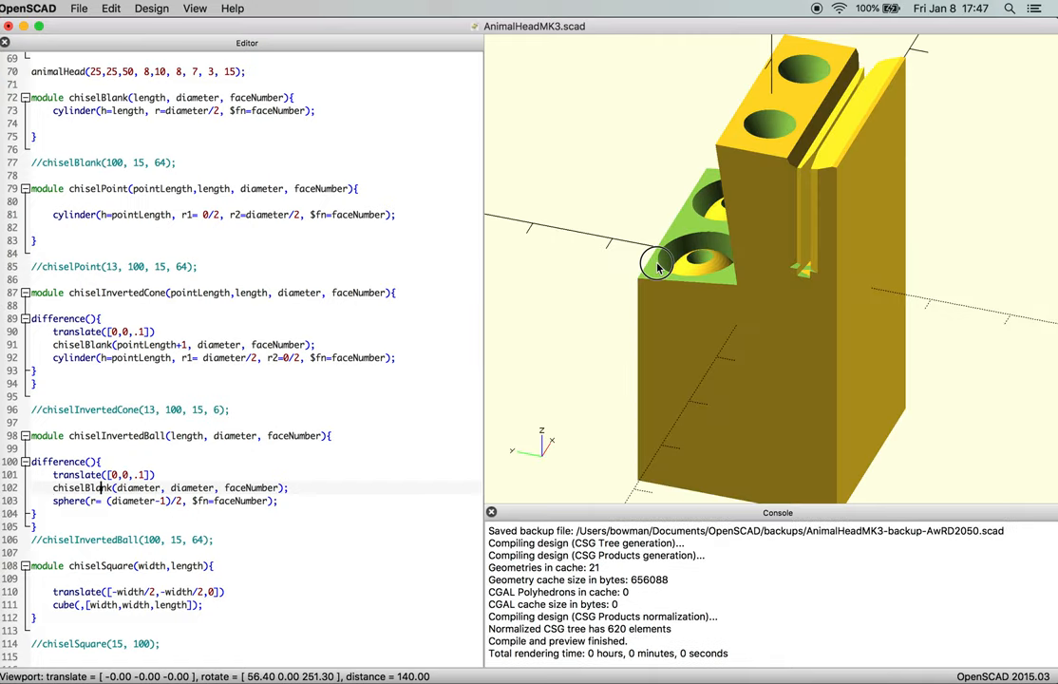
pyautogui.moveTo(655, 266); pyautogui.dragTo(718, 270)
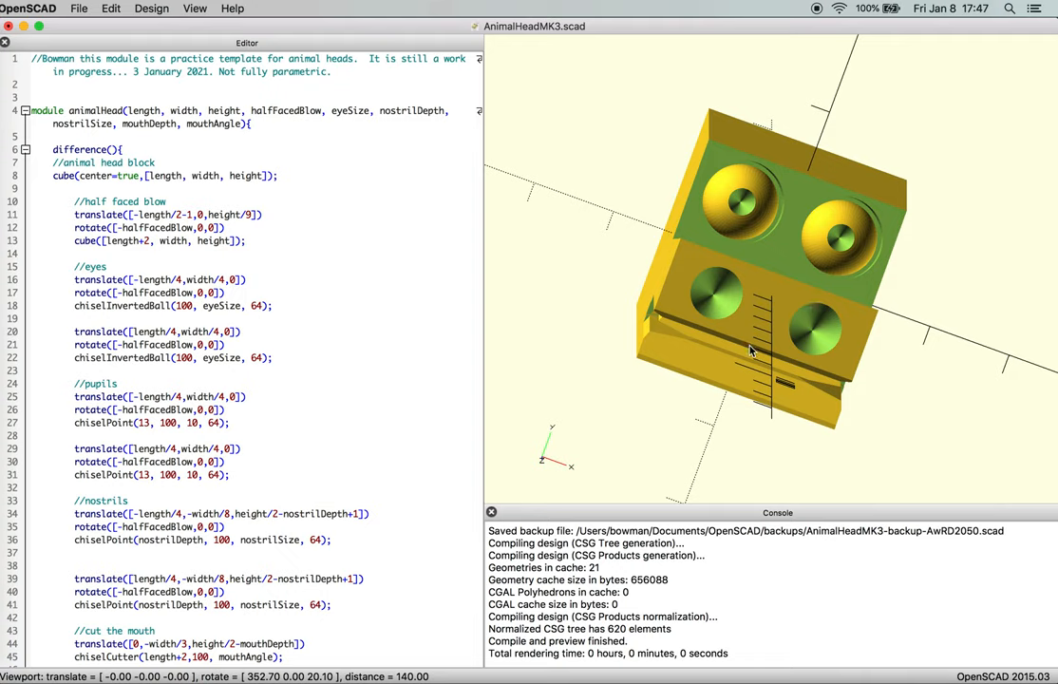
pyautogui.moveTo(771, 342)
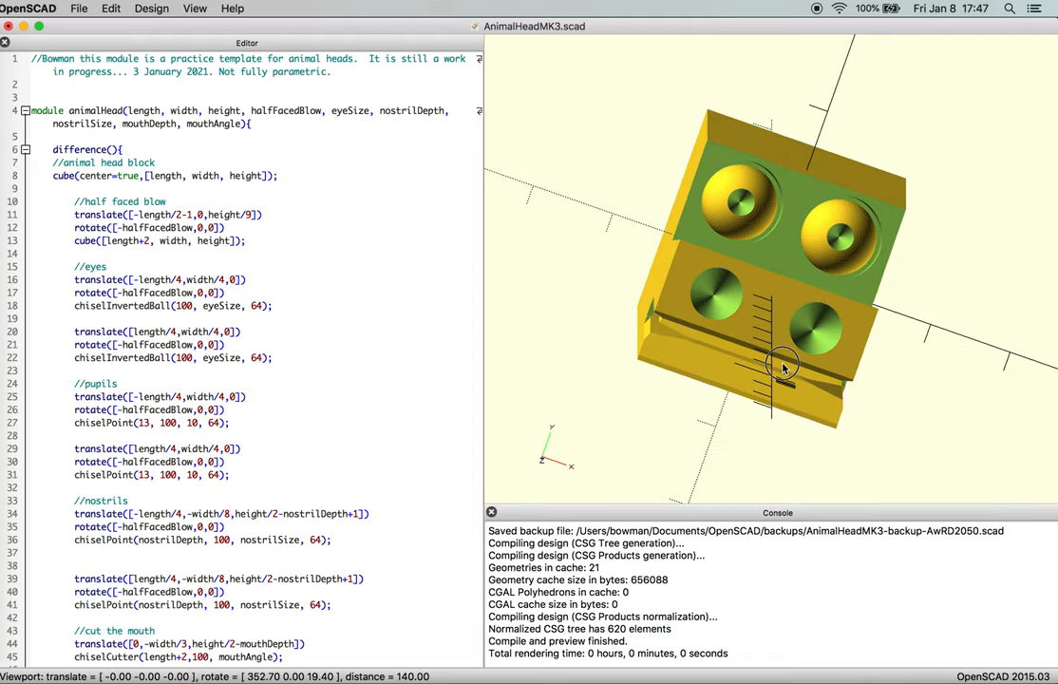
# Change the header comment date to 8 January 2021
pyautogui.moveTo(782, 368); pyautogui.dragTo(790, 361)
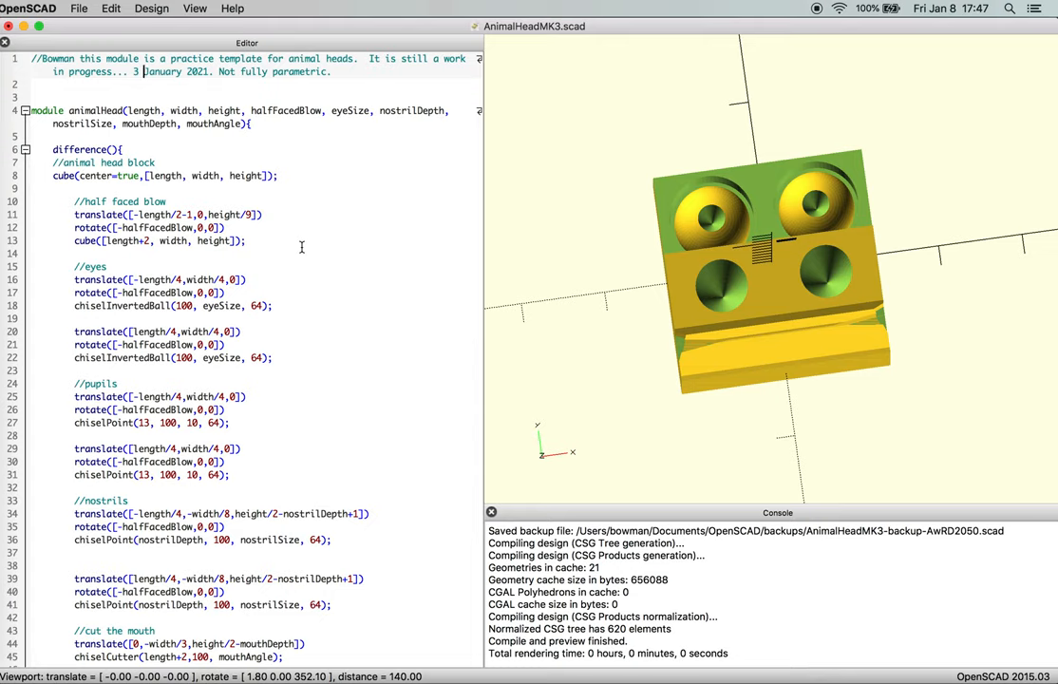
pyautogui.write('8')
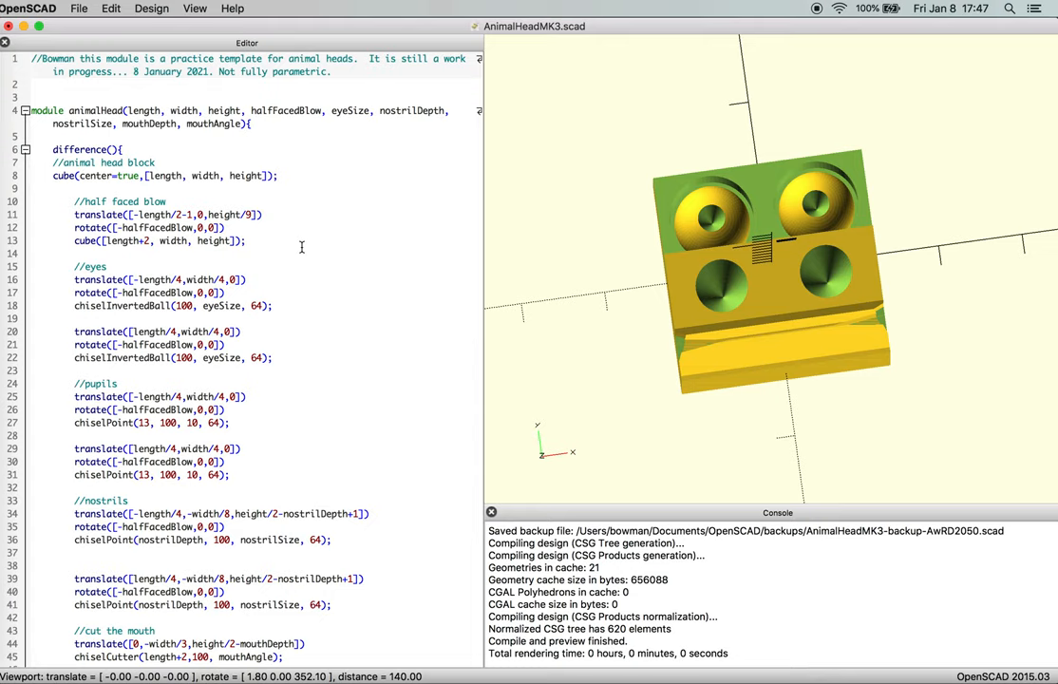
pyautogui.moveTo(64, 57)
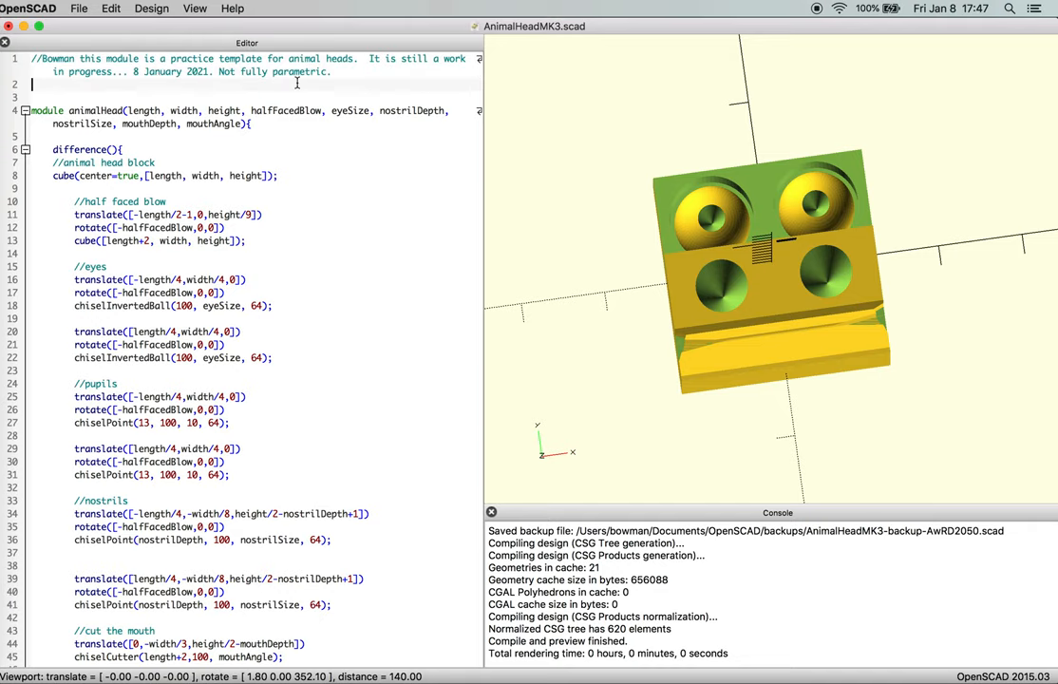
# Start a Save As and strip the 3 from AnimalHeadMK3 in the file name
pyautogui.click(78, 7)
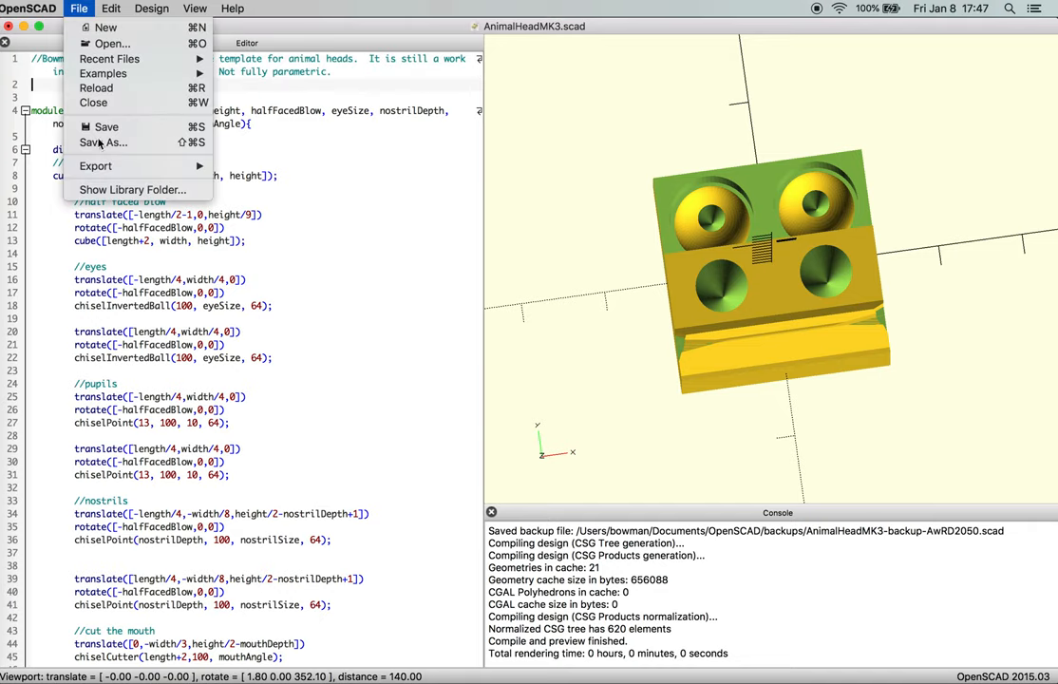
pyautogui.click(104, 143)
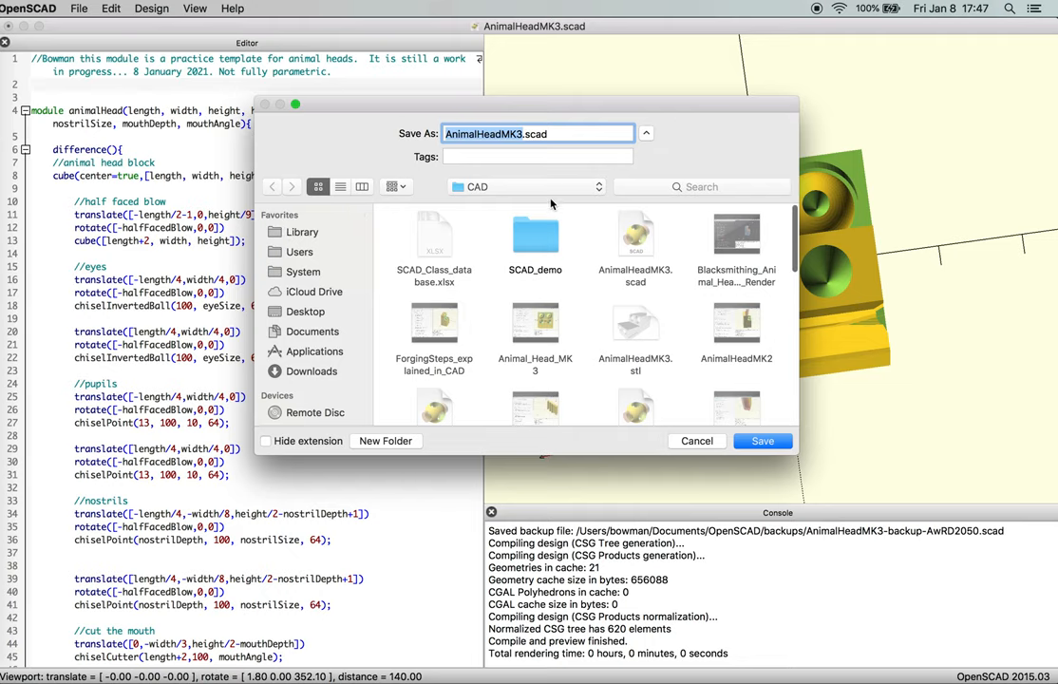
pyautogui.press('backspace')
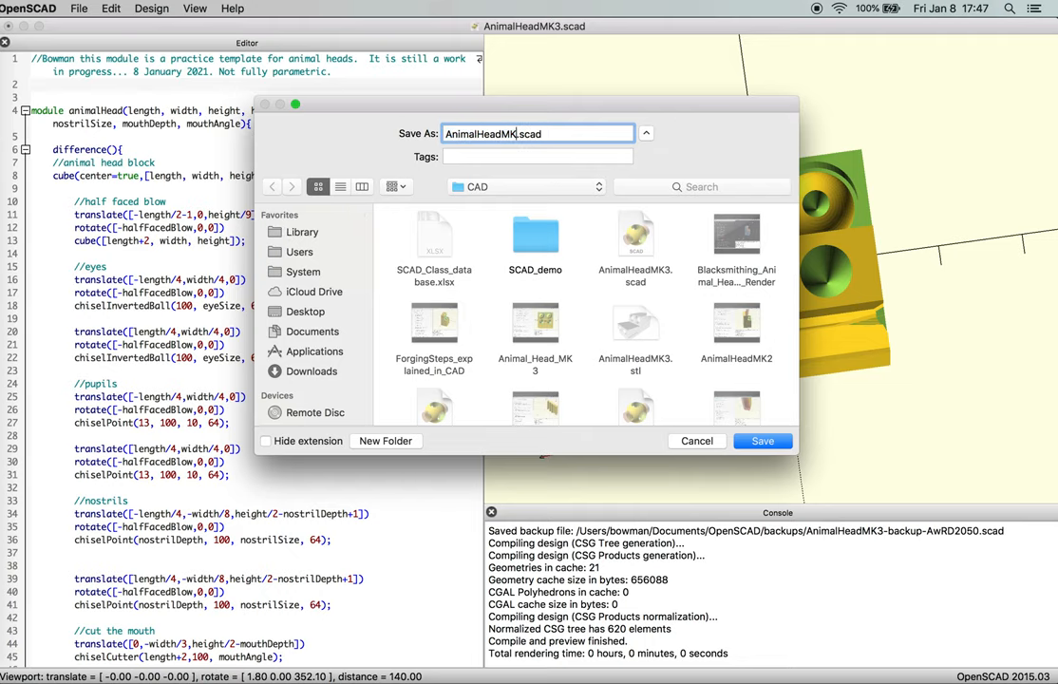